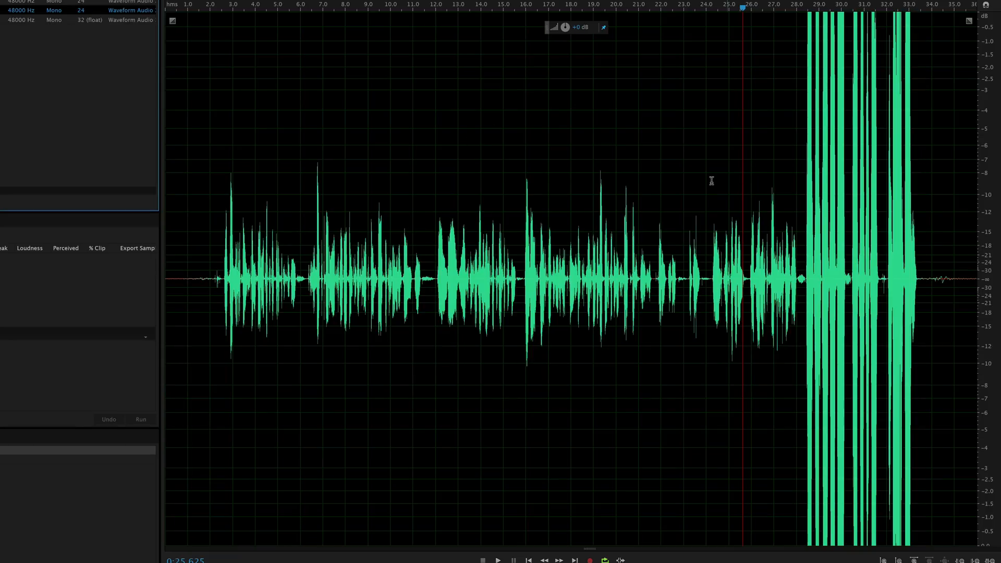
# Bring up the second dialogue recording whose loud peaks top out around -4 dB
pyautogui.click(707, 6)
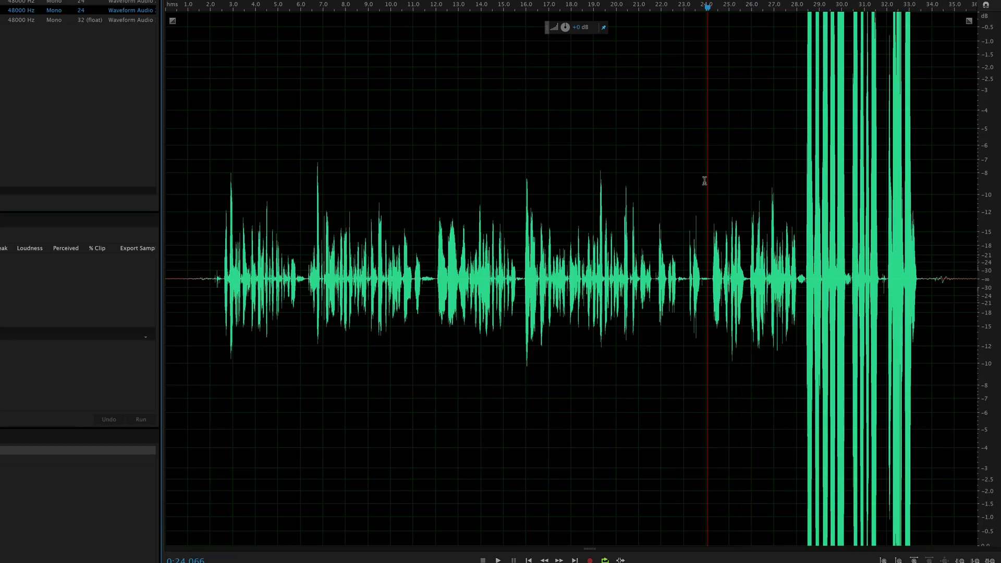
pyautogui.moveTo(201, 205)
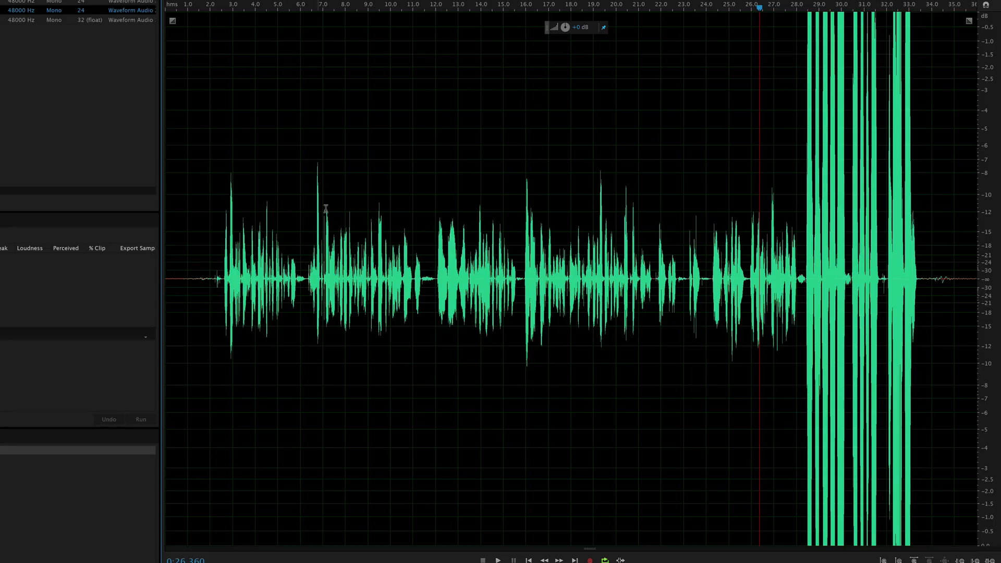
pyautogui.moveTo(798, 201)
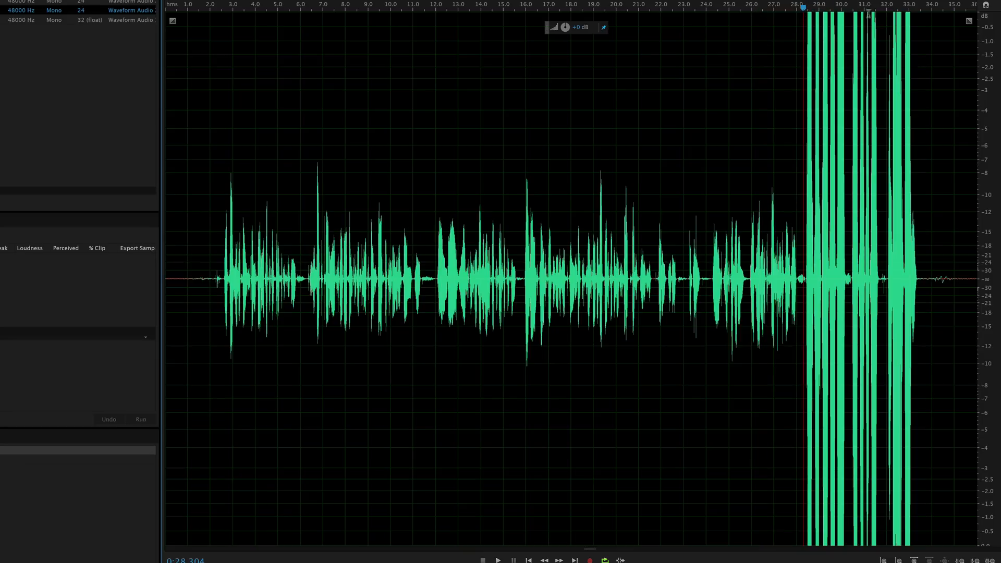
pyautogui.moveTo(920, 225)
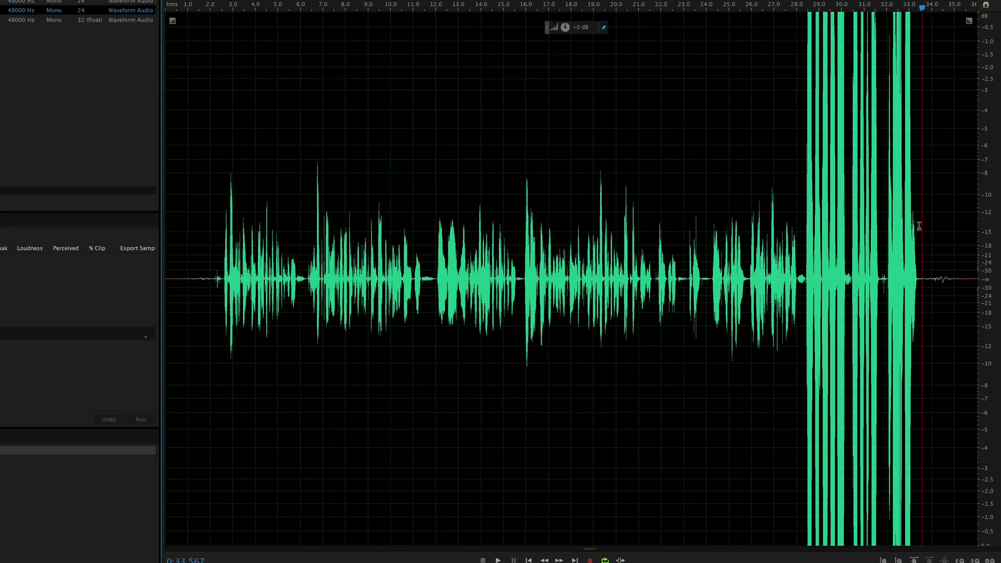
pyautogui.moveTo(797, 183)
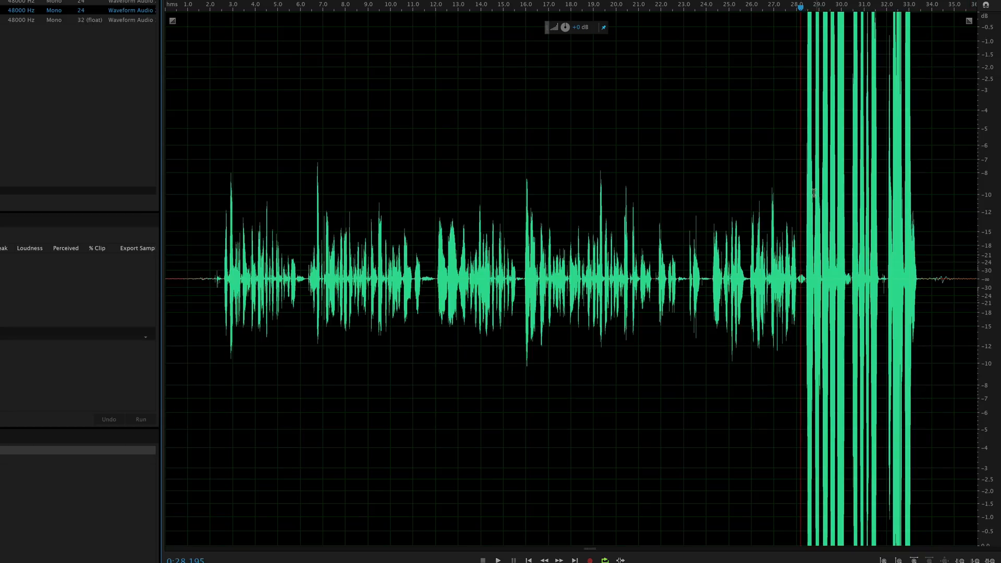
pyautogui.moveTo(487, 168)
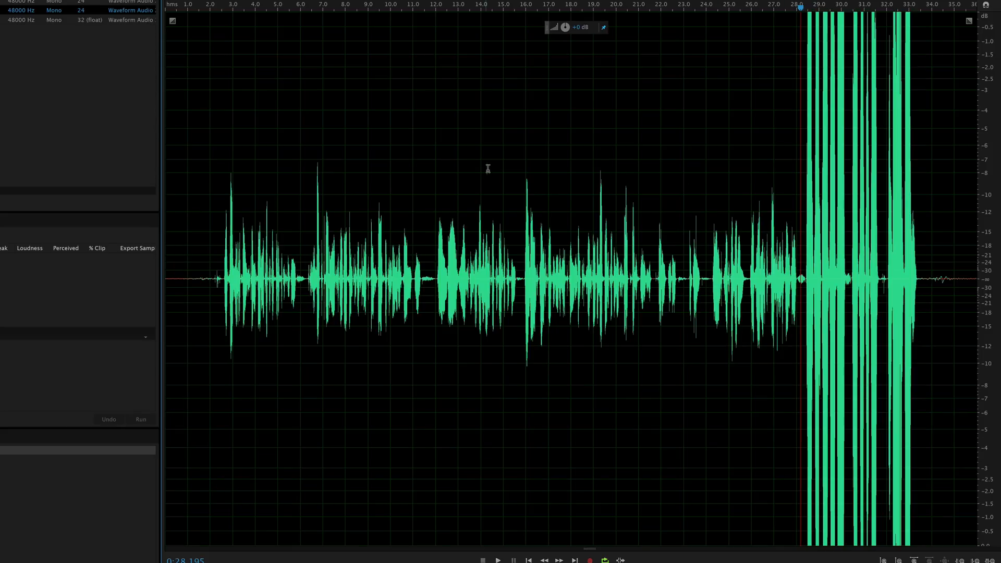
pyautogui.moveTo(776, 152)
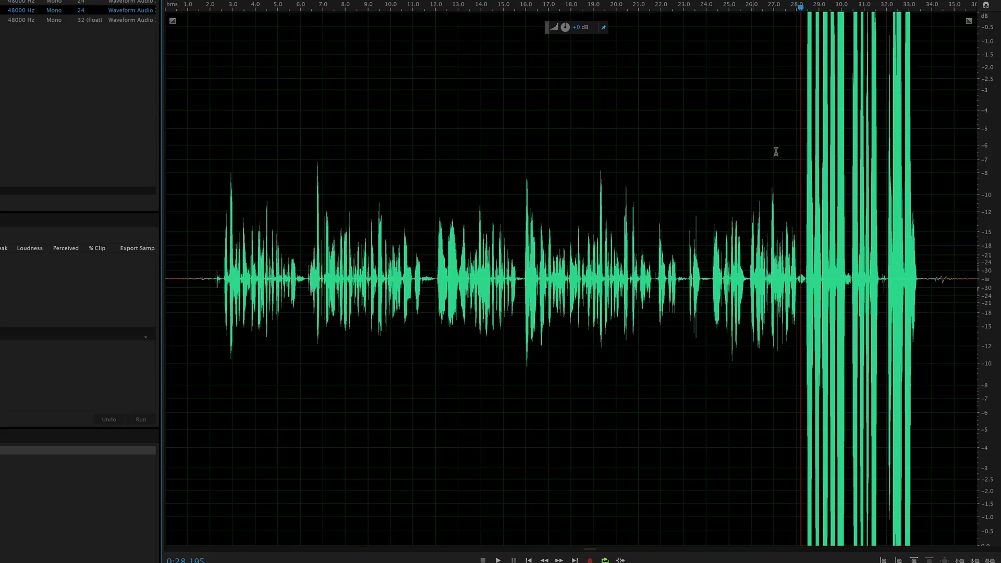
pyautogui.moveTo(404, 107)
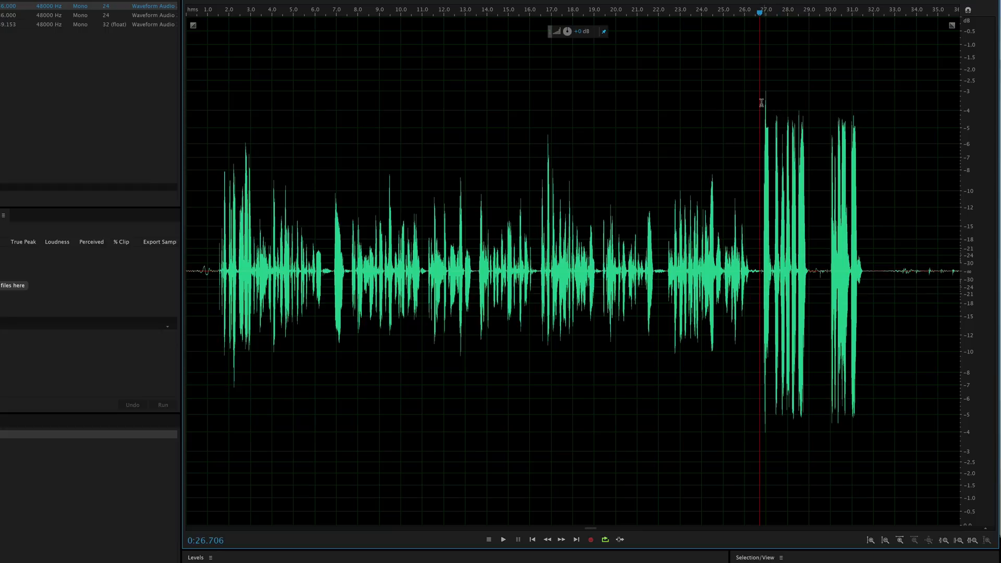
pyautogui.moveTo(816, 100)
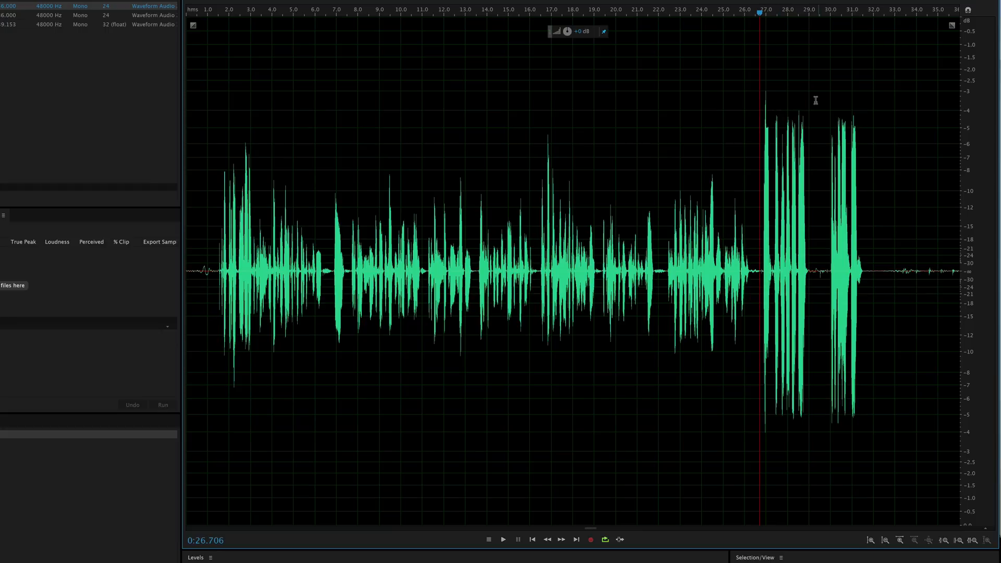
pyautogui.moveTo(660, 162)
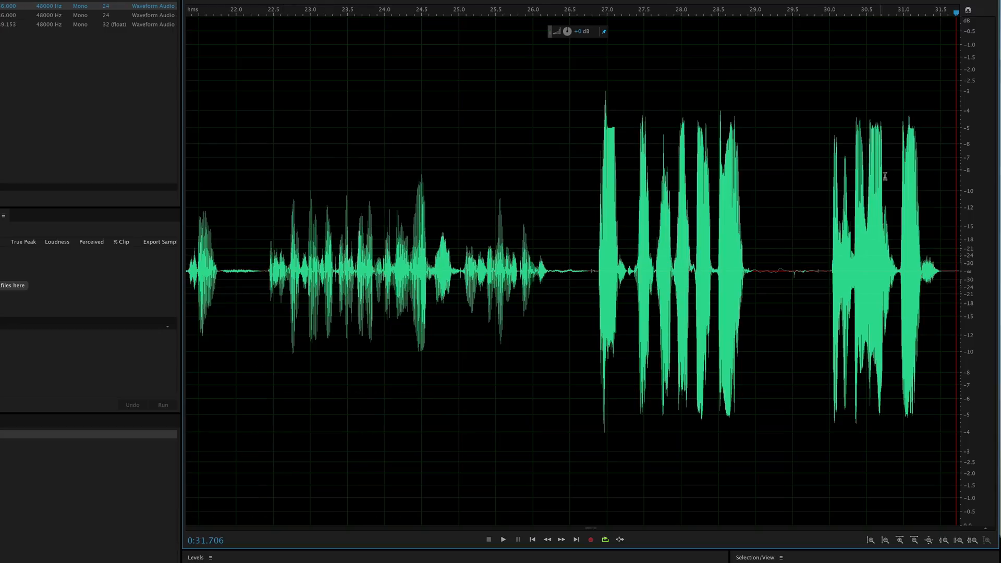
pyautogui.moveTo(927, 118)
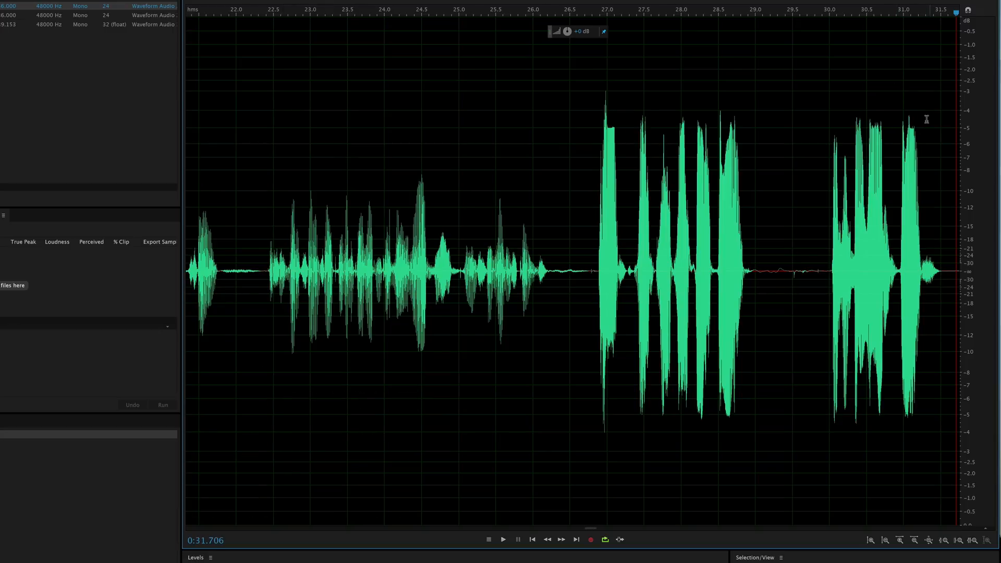
pyautogui.moveTo(579, 115)
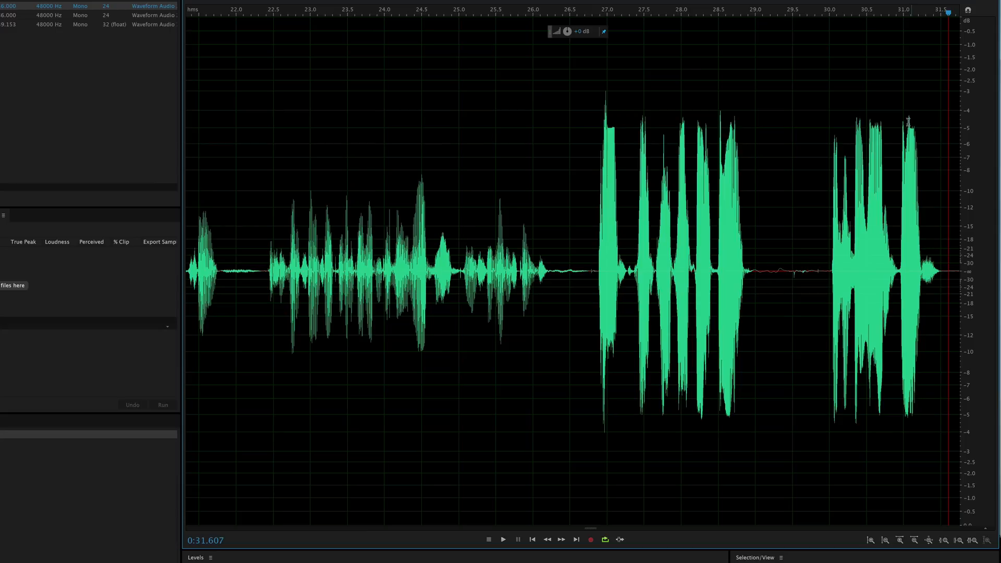
pyautogui.moveTo(574, 210)
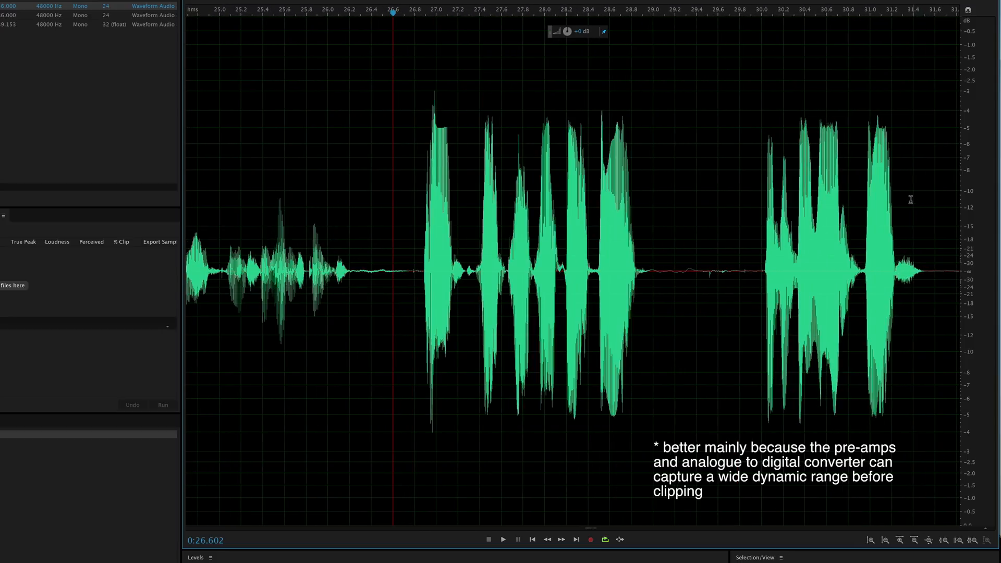
pyautogui.moveTo(457, 185)
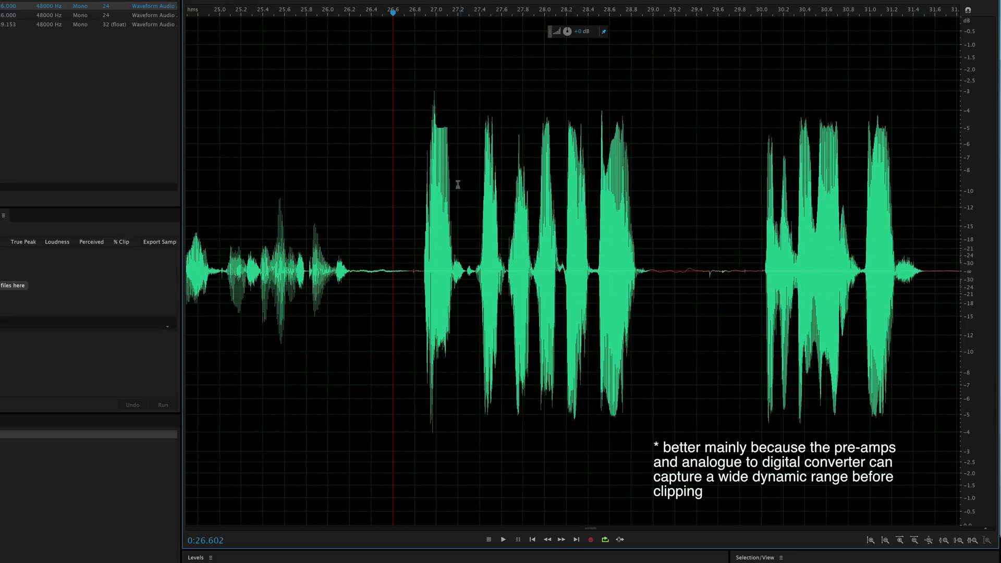
pyautogui.moveTo(894, 182)
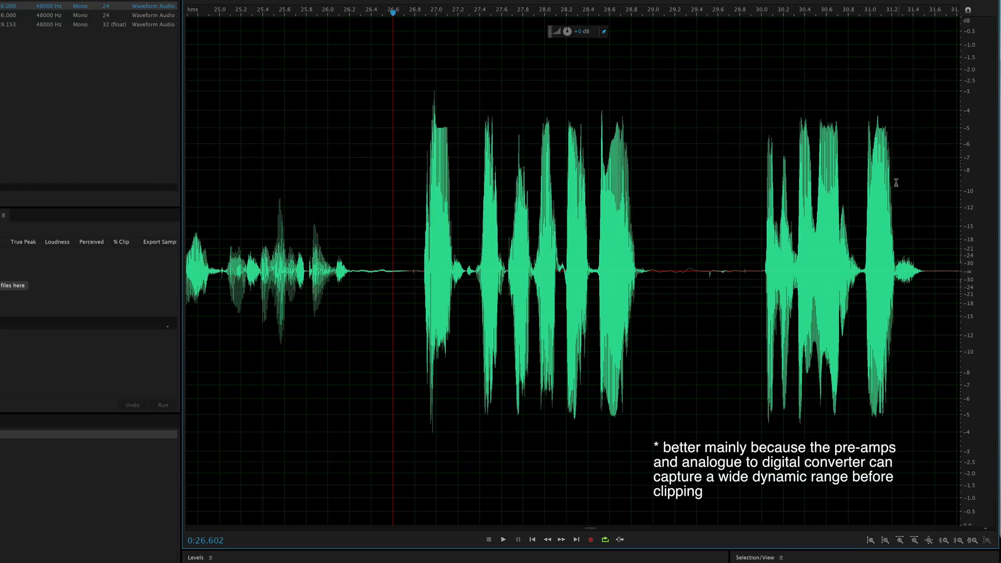
pyautogui.moveTo(906, 181)
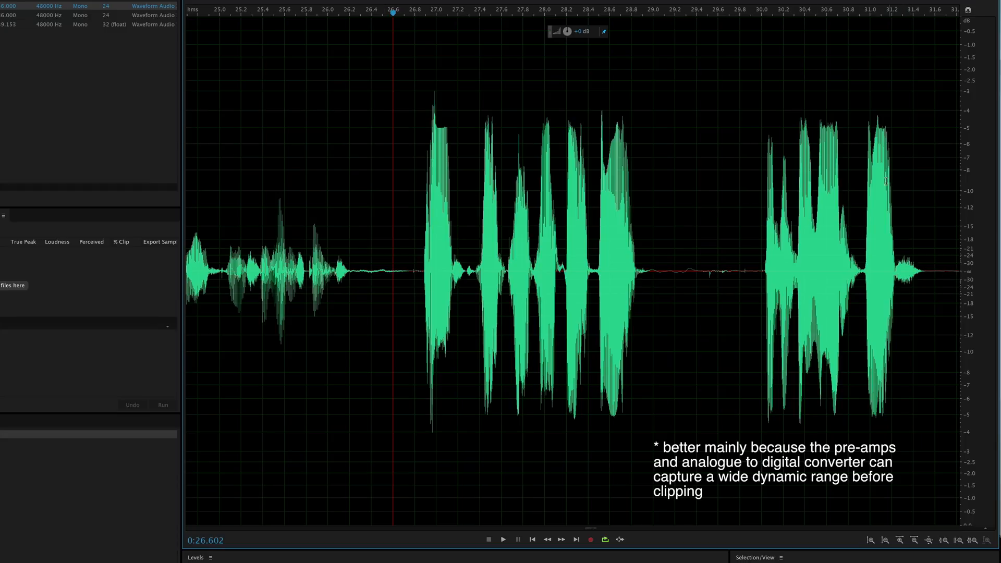
pyautogui.moveTo(376, 153)
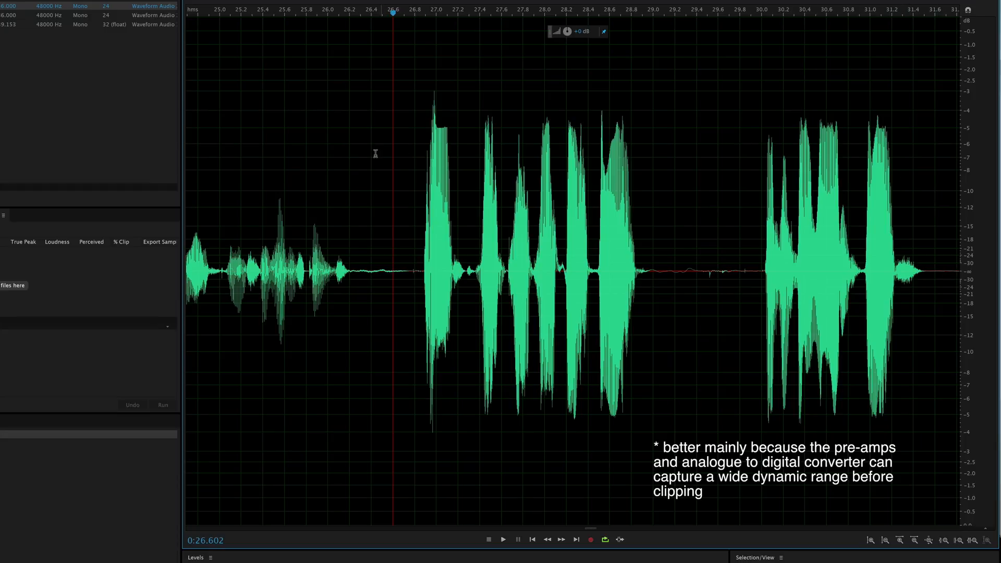
pyautogui.moveTo(389, 154)
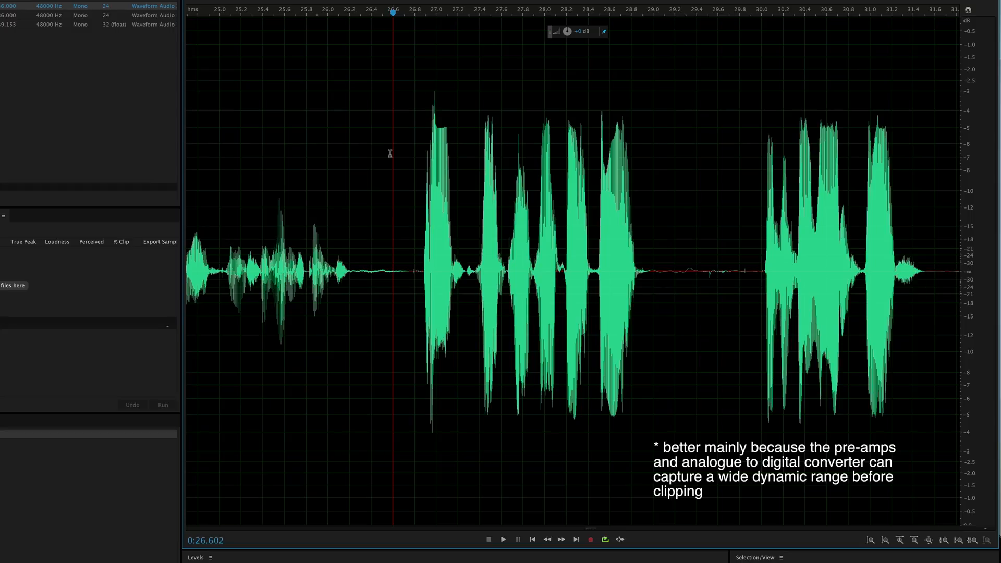
pyautogui.moveTo(371, 151)
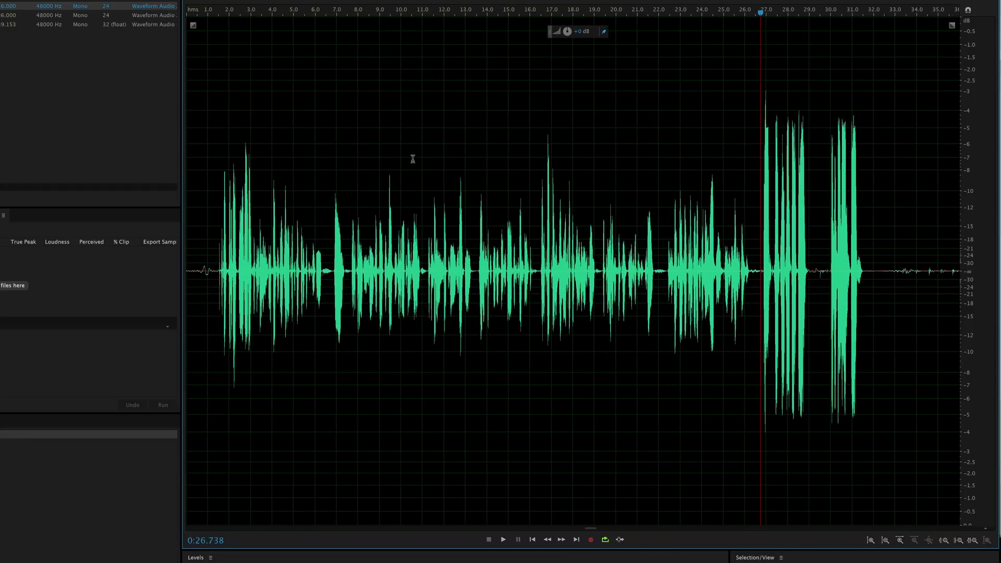
pyautogui.moveTo(209, 164)
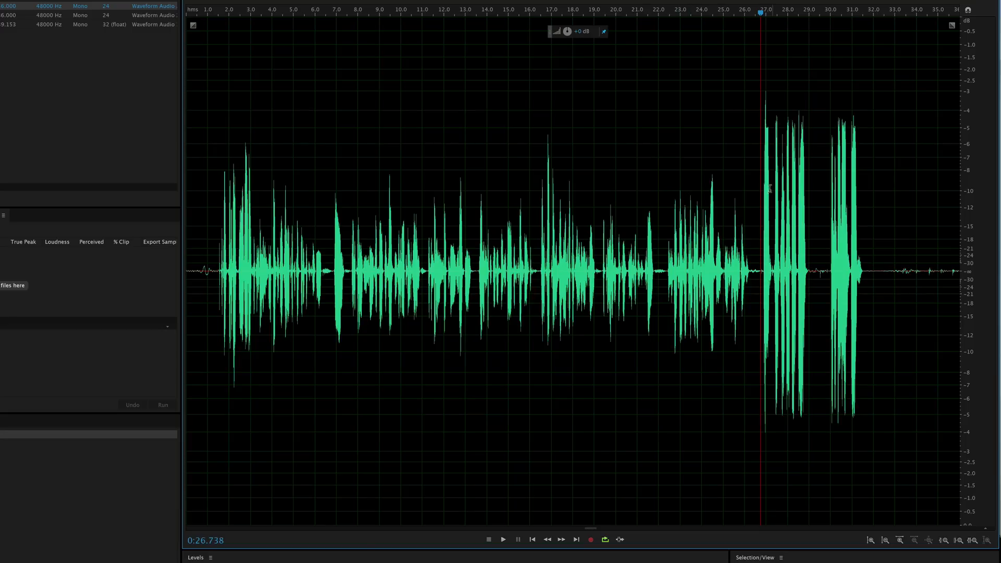
pyautogui.moveTo(756, 186)
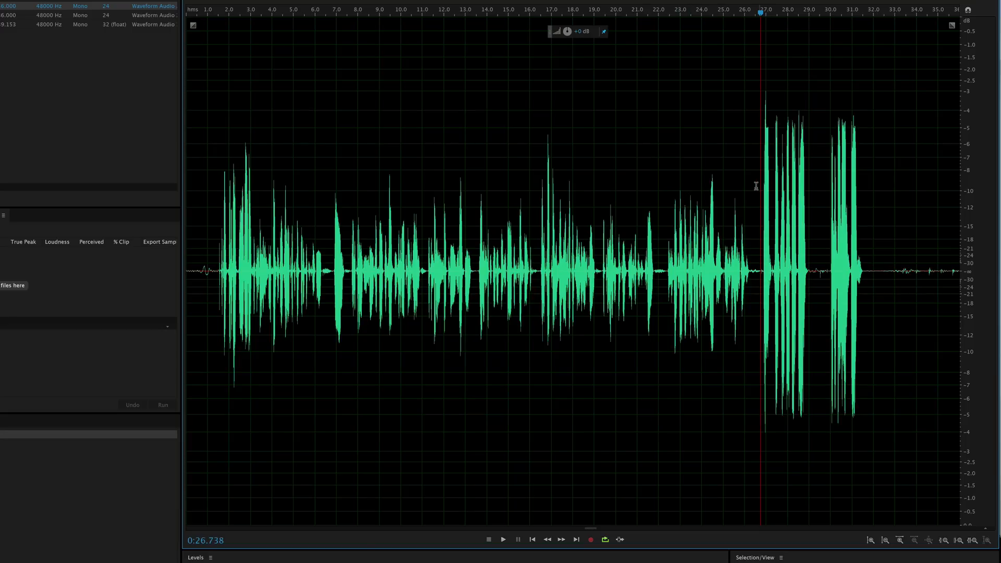
pyautogui.moveTo(724, 165)
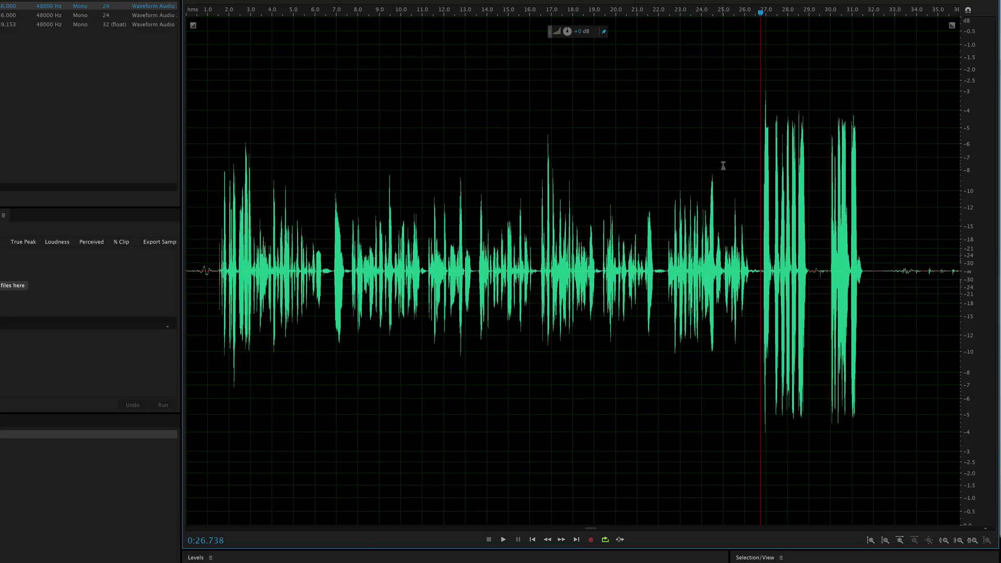
pyautogui.moveTo(891, 163)
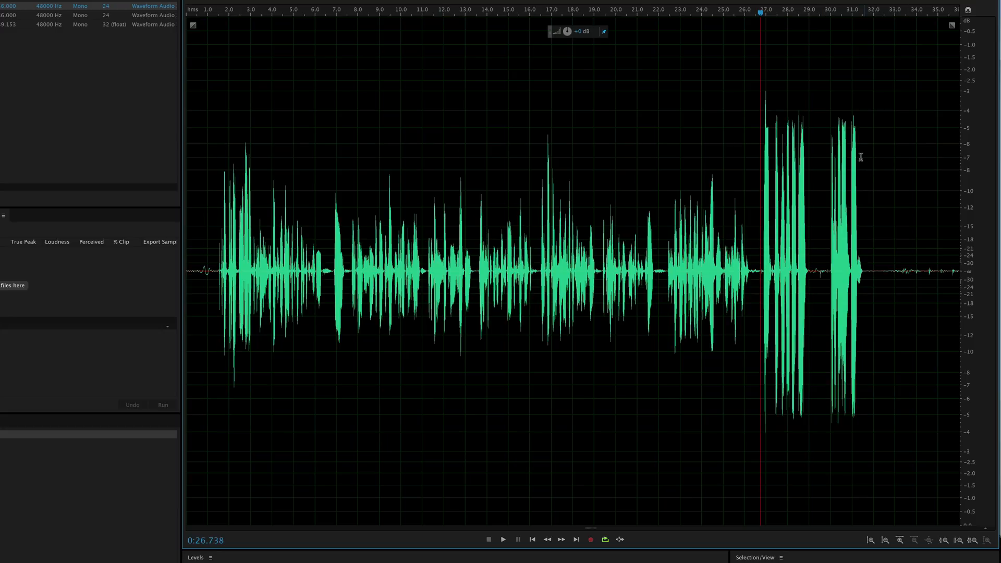
pyautogui.moveTo(860, 162)
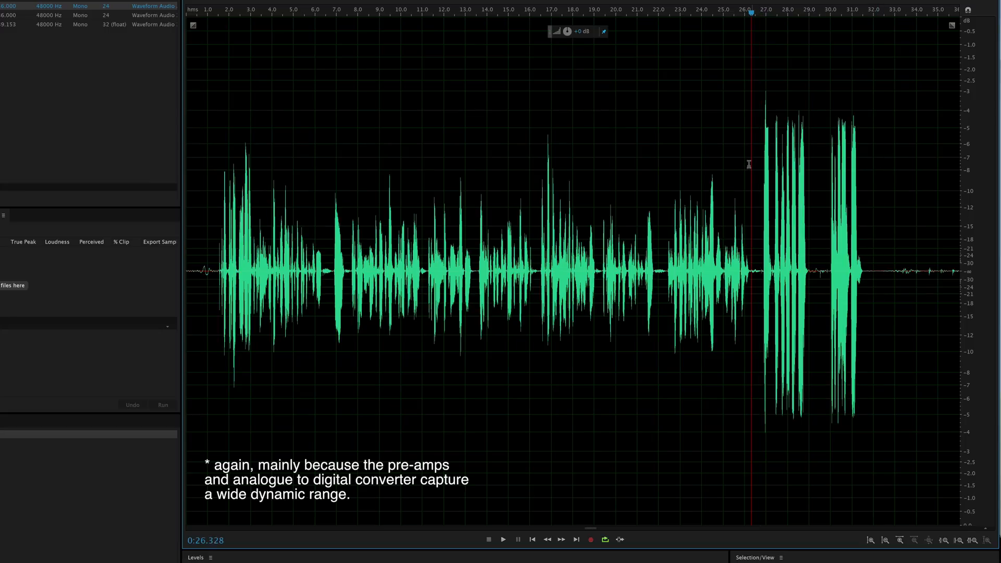
pyautogui.moveTo(750, 159)
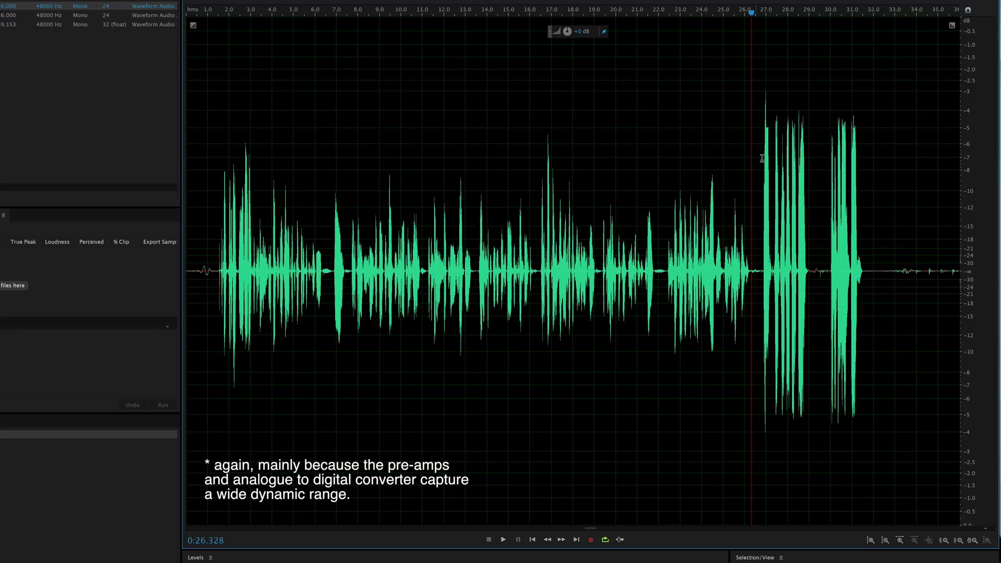
pyautogui.moveTo(721, 154)
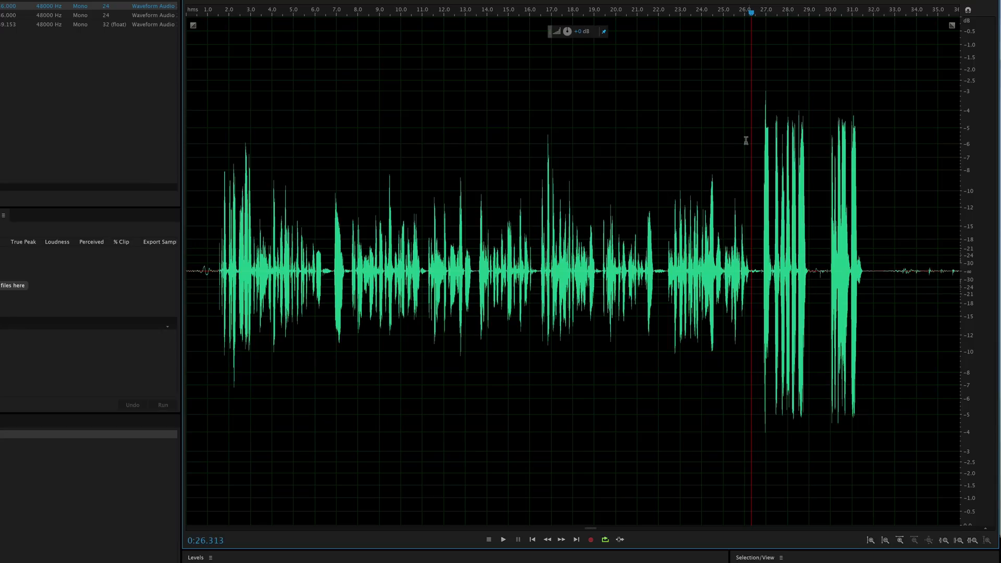
pyautogui.moveTo(746, 141)
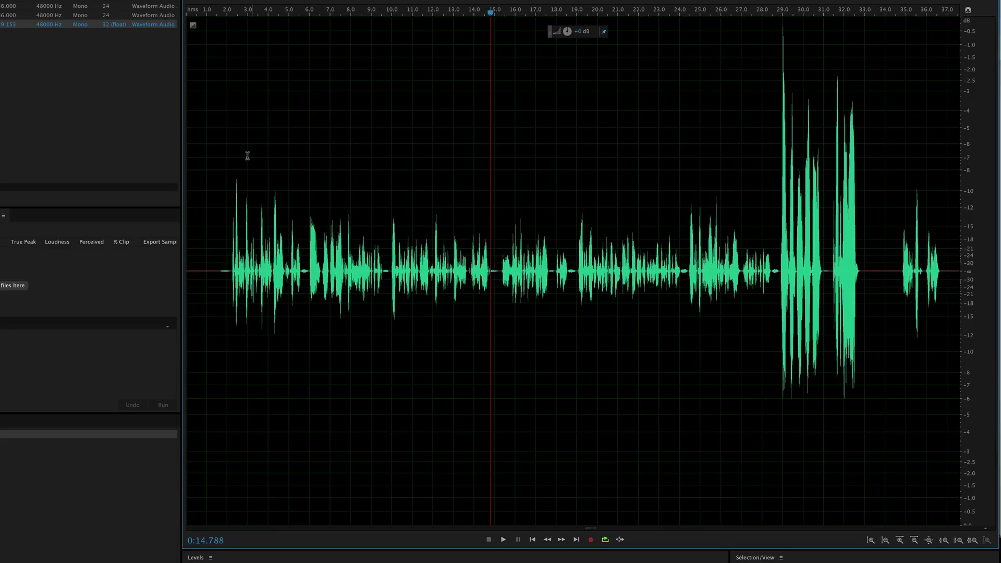
# Load the 32-bit float analog-compressor take and place the playhead near its start
pyautogui.click(228, 10)
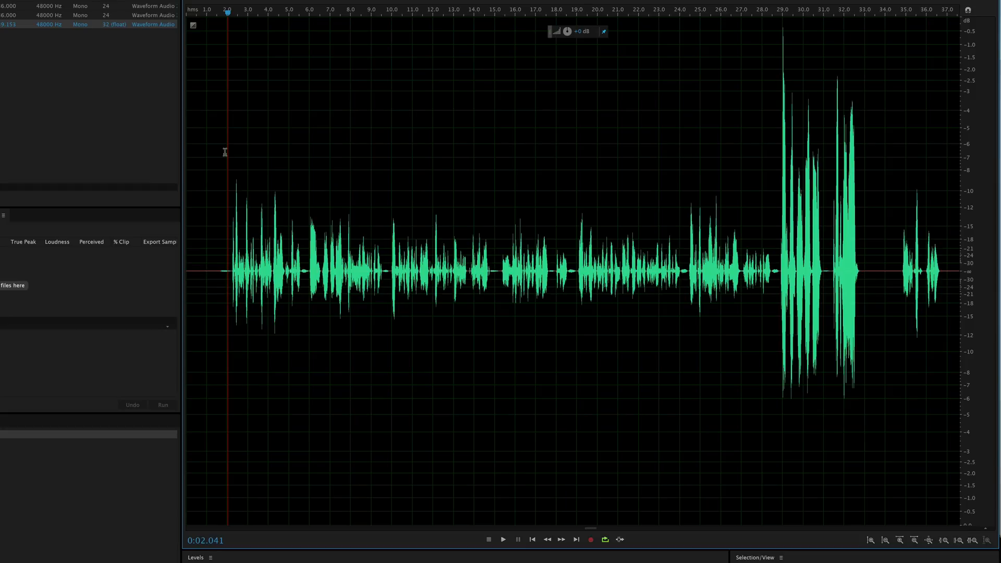
pyautogui.moveTo(235, 152)
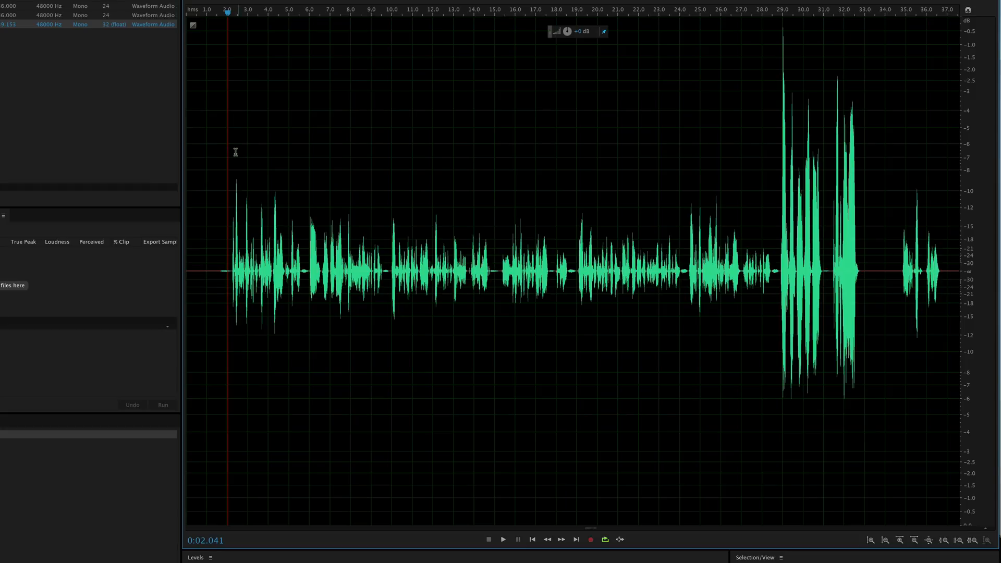
pyautogui.moveTo(685, 167)
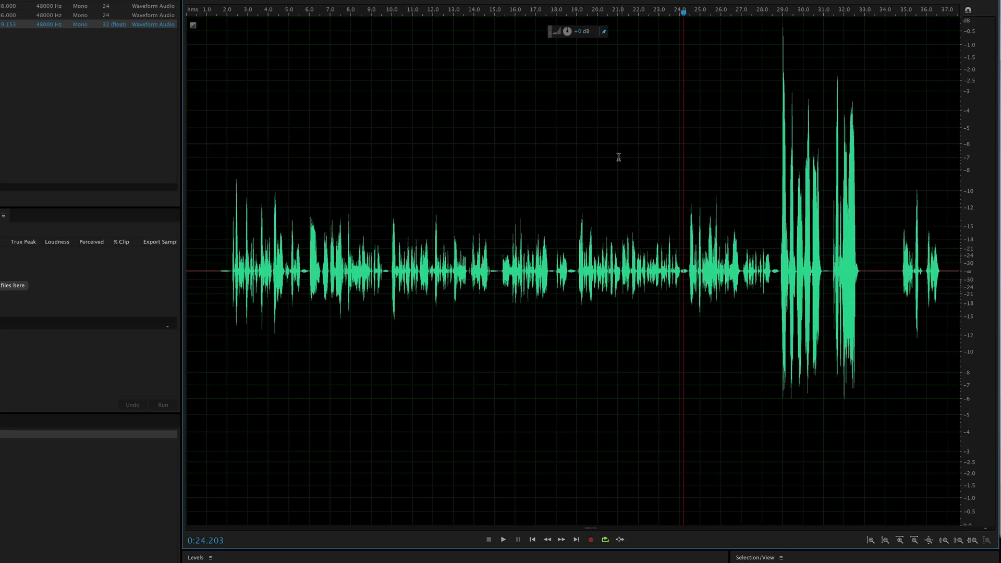
pyautogui.click(503, 540)
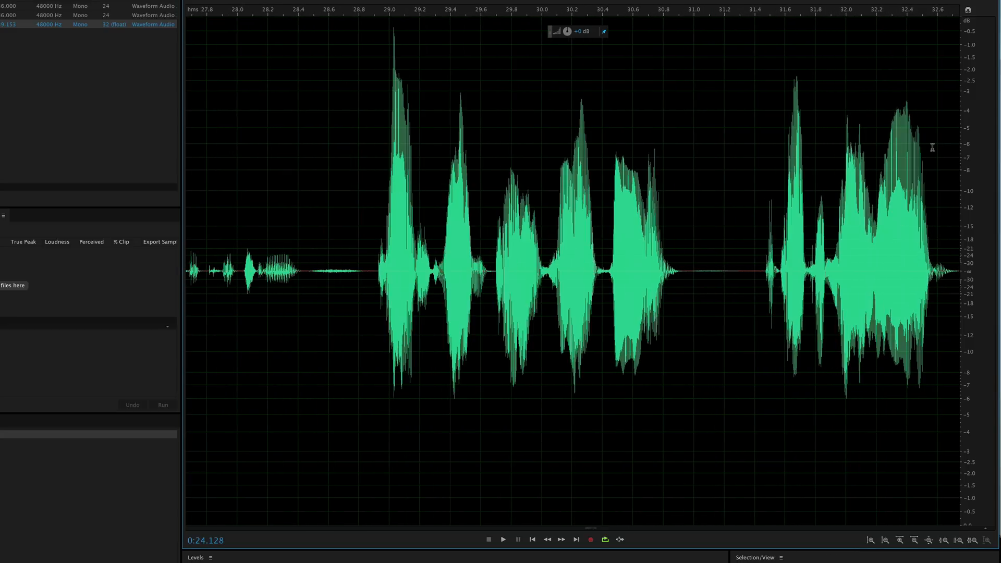
pyautogui.moveTo(707, 161)
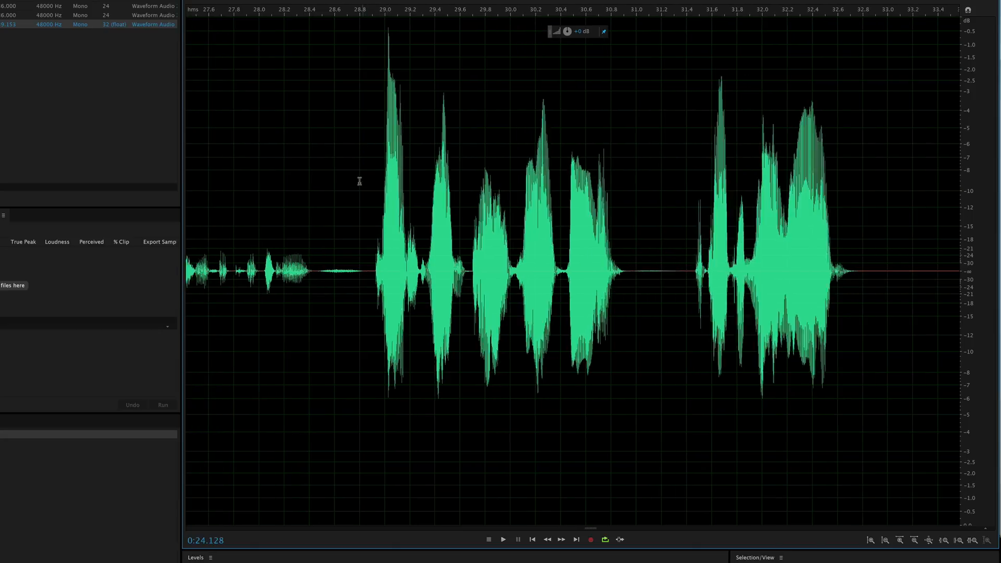
pyautogui.click(885, 539)
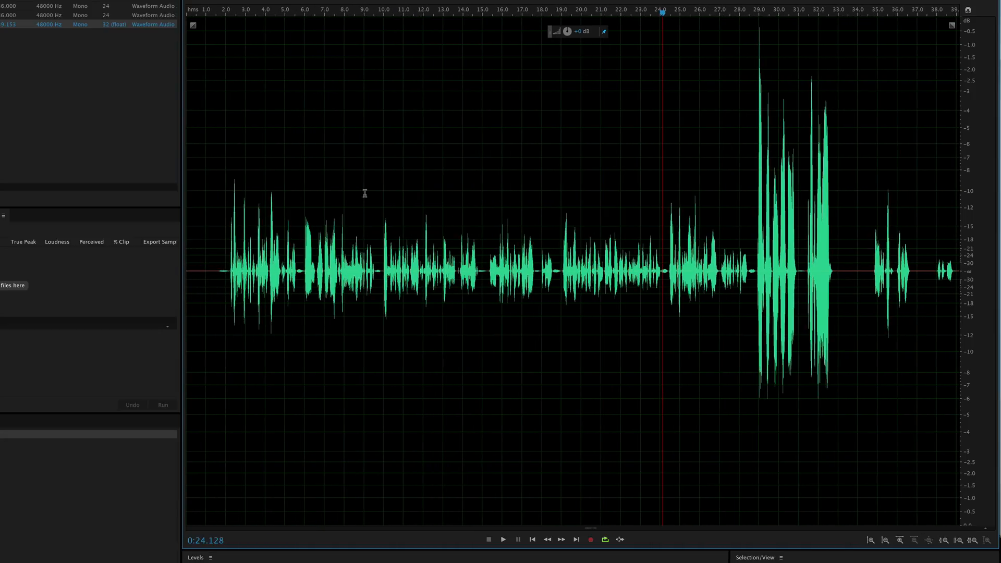
pyautogui.click(211, 13)
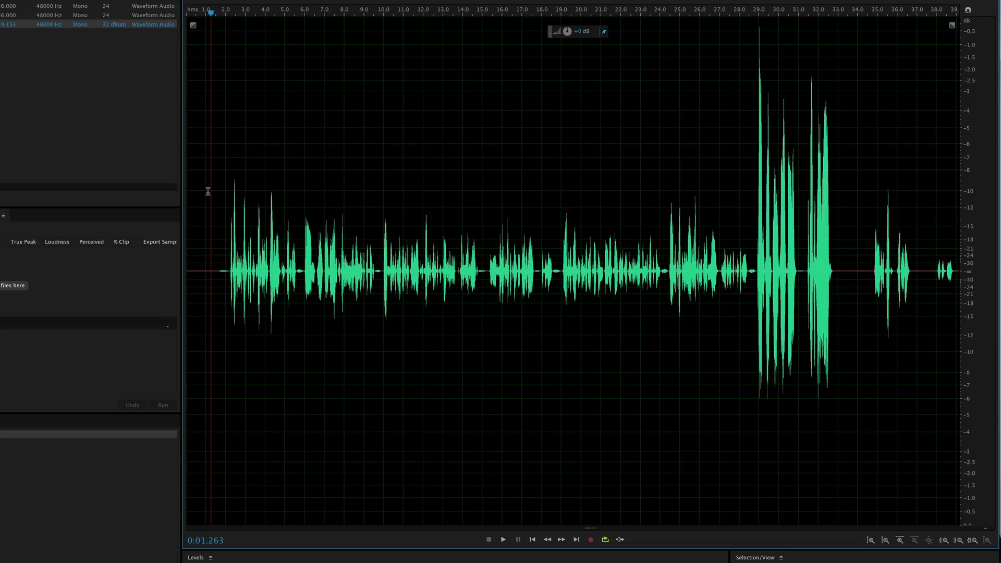
pyautogui.moveTo(215, 180)
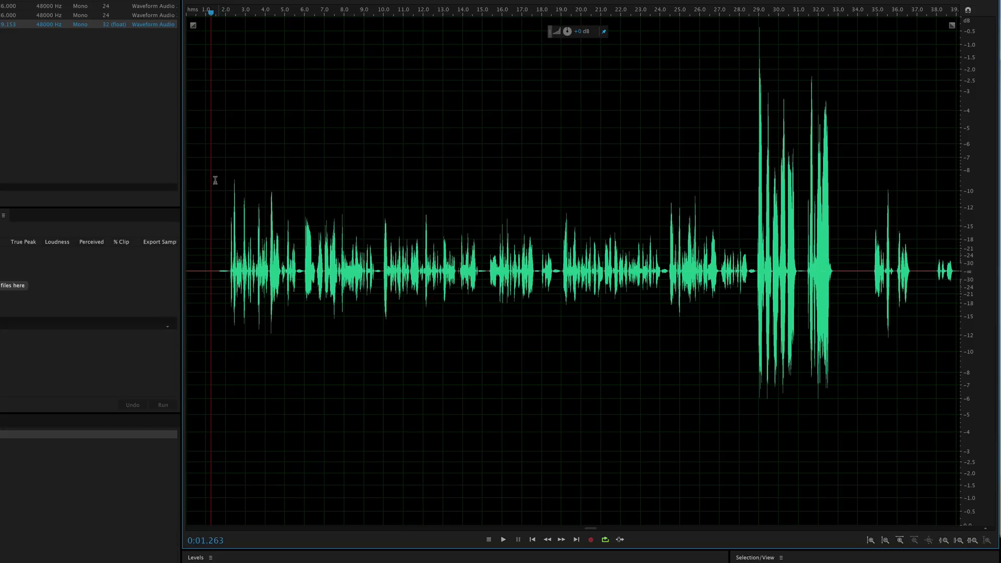
pyautogui.moveTo(249, 171)
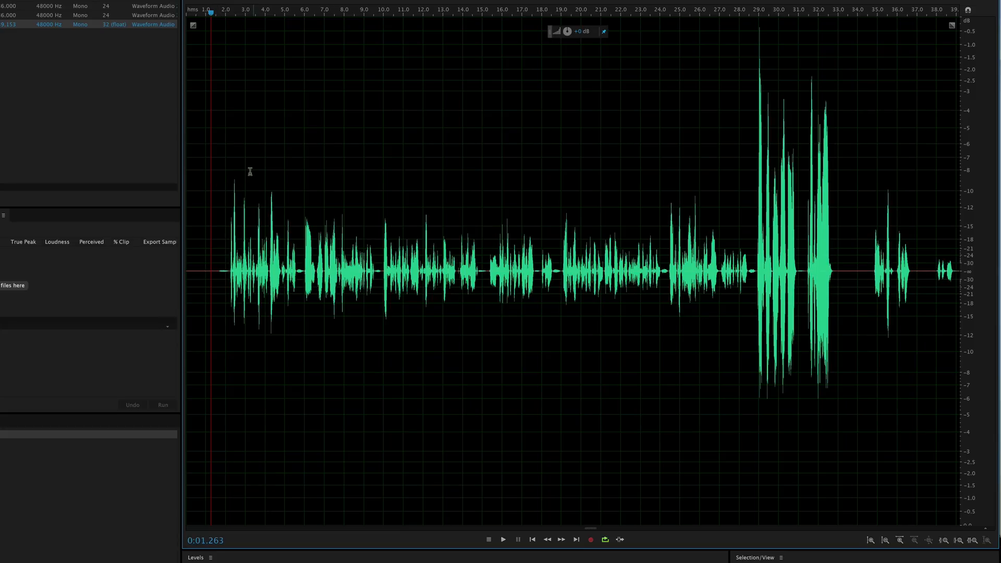